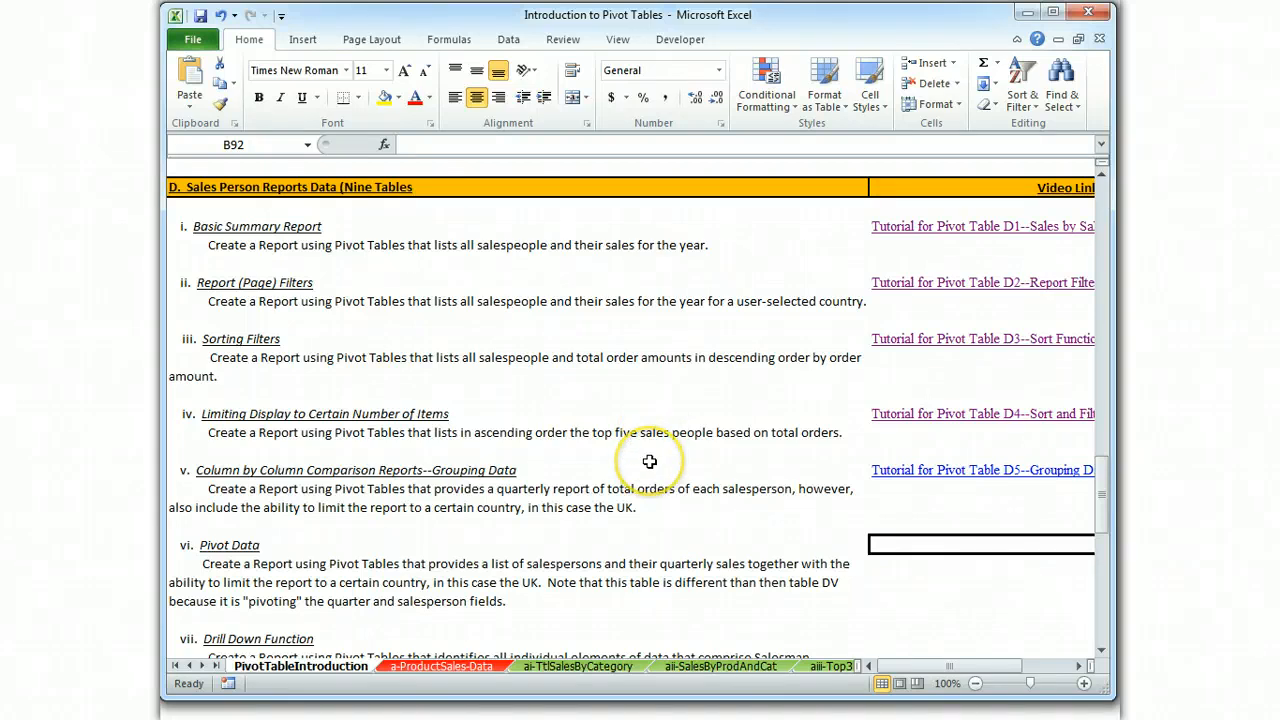
mouse_move(632, 436)
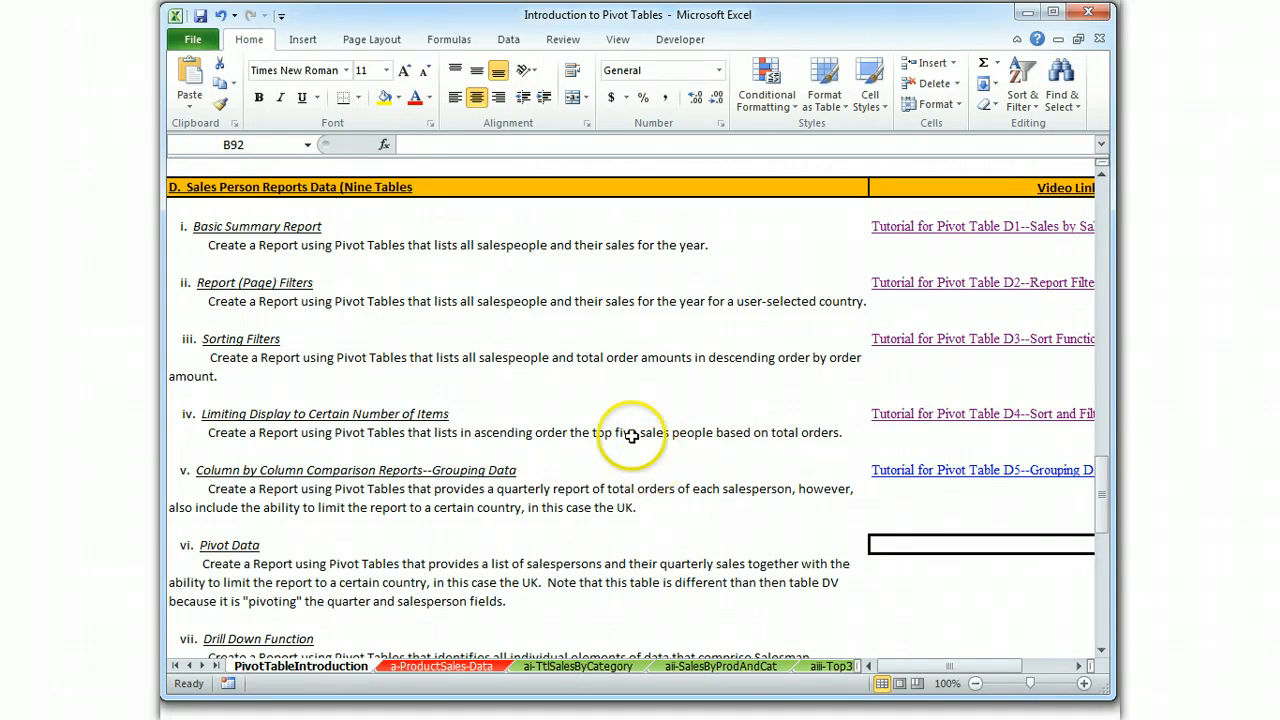
mouse_move(584, 600)
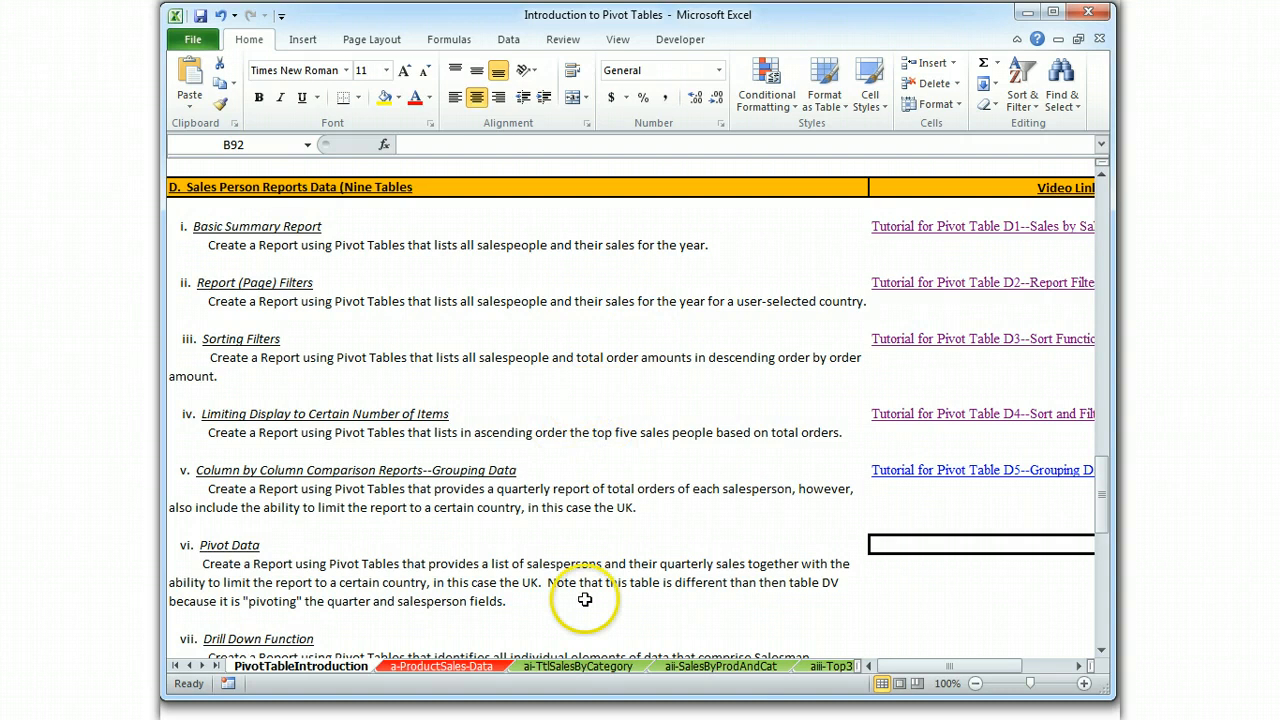
mouse_move(216, 576)
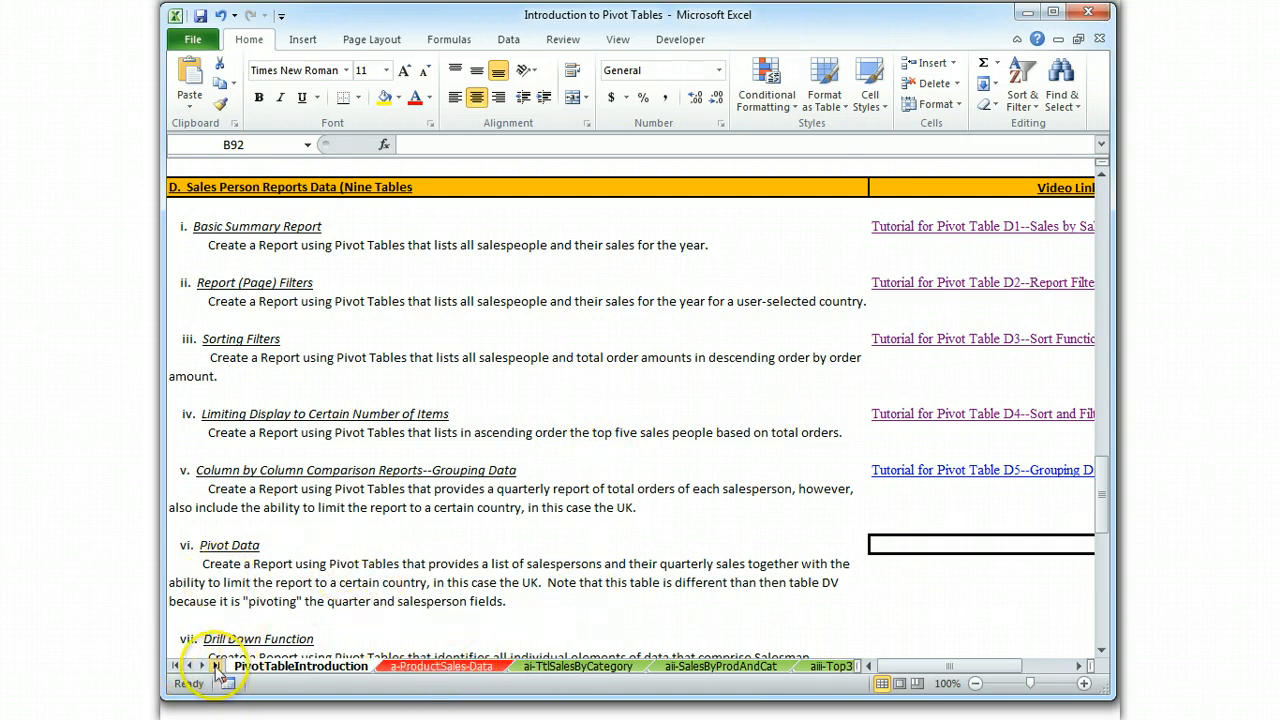
Create a pivot table from the orders data on a new sheet with Country as report filter
left_click(200, 666)
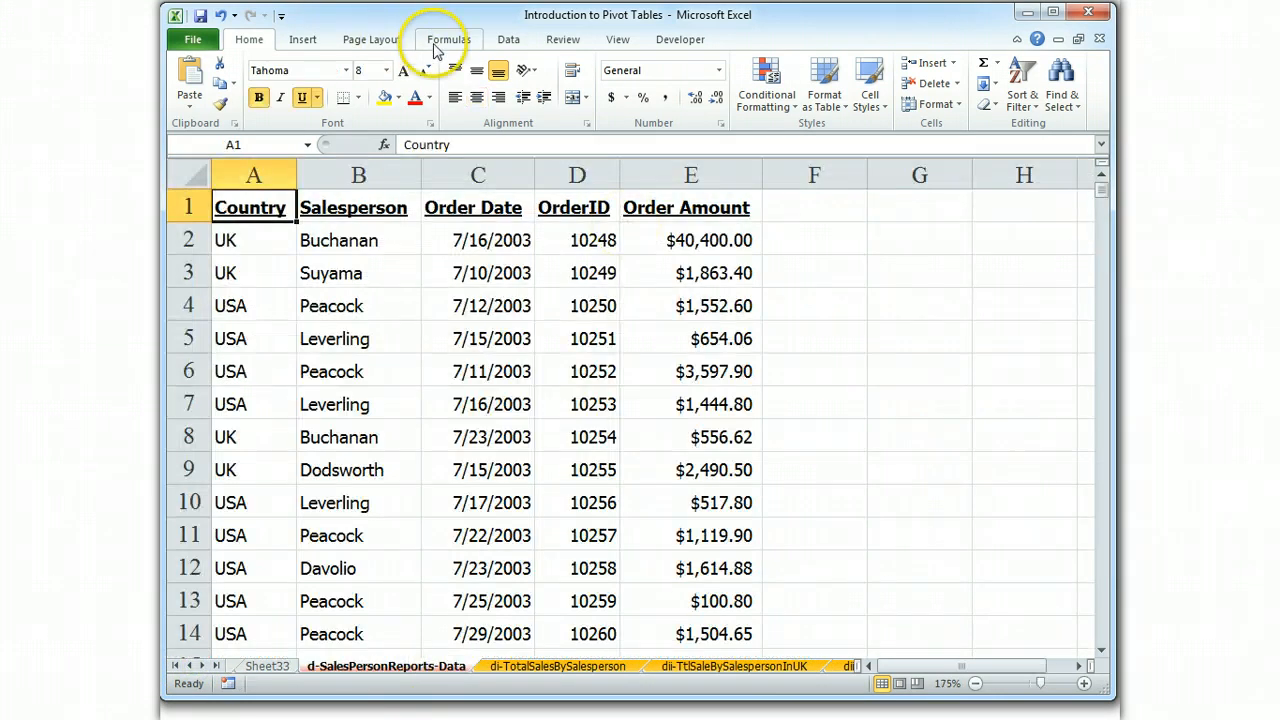
left_click(196, 80)
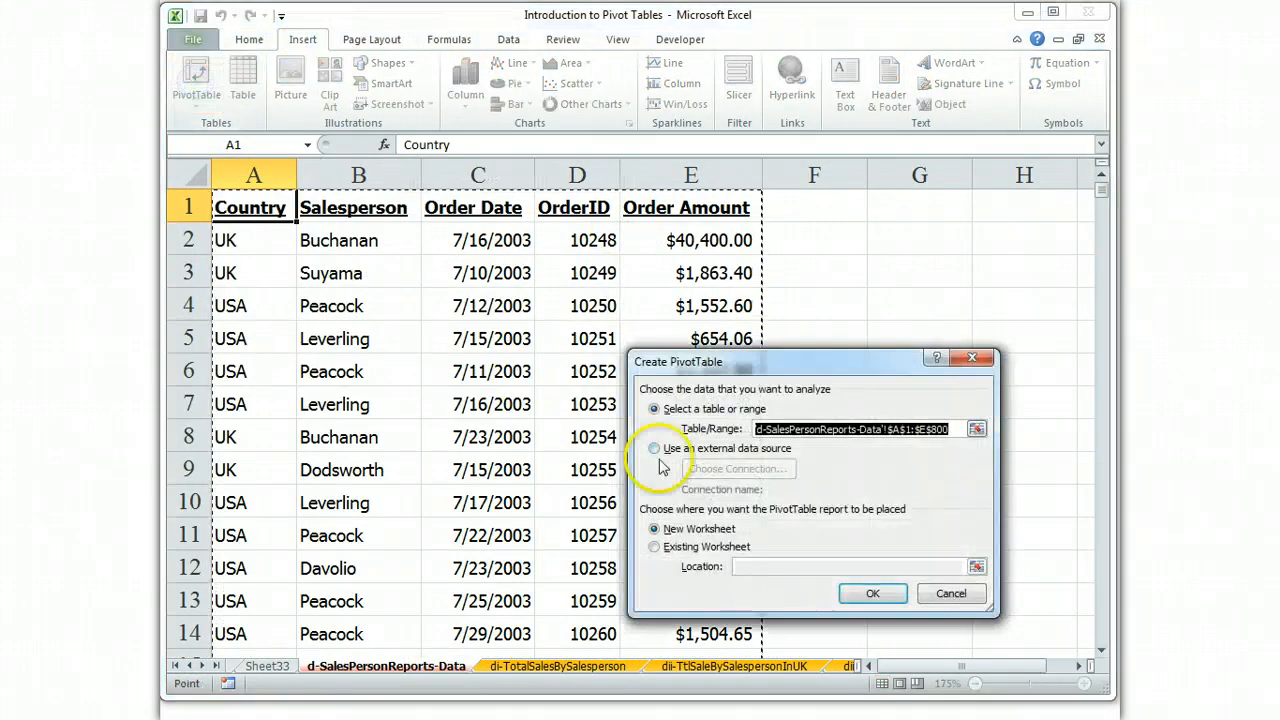
left_click(872, 592)
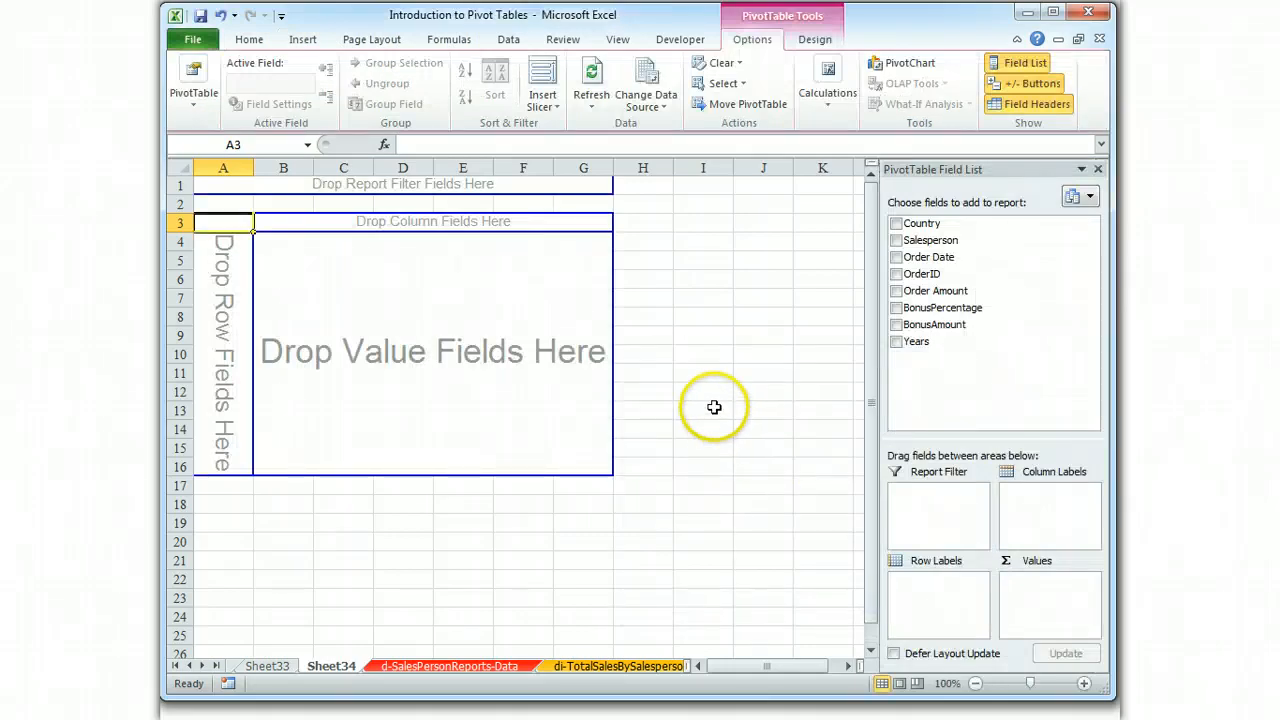
mouse_move(712, 414)
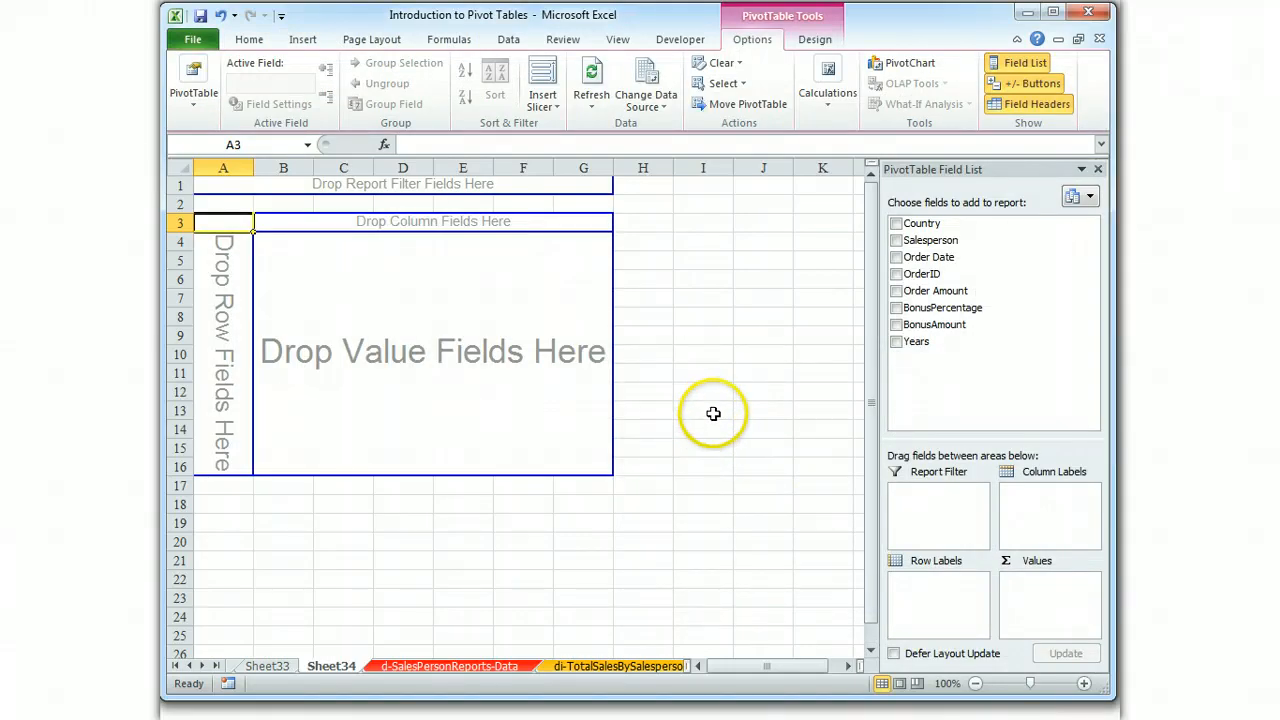
mouse_move(724, 388)
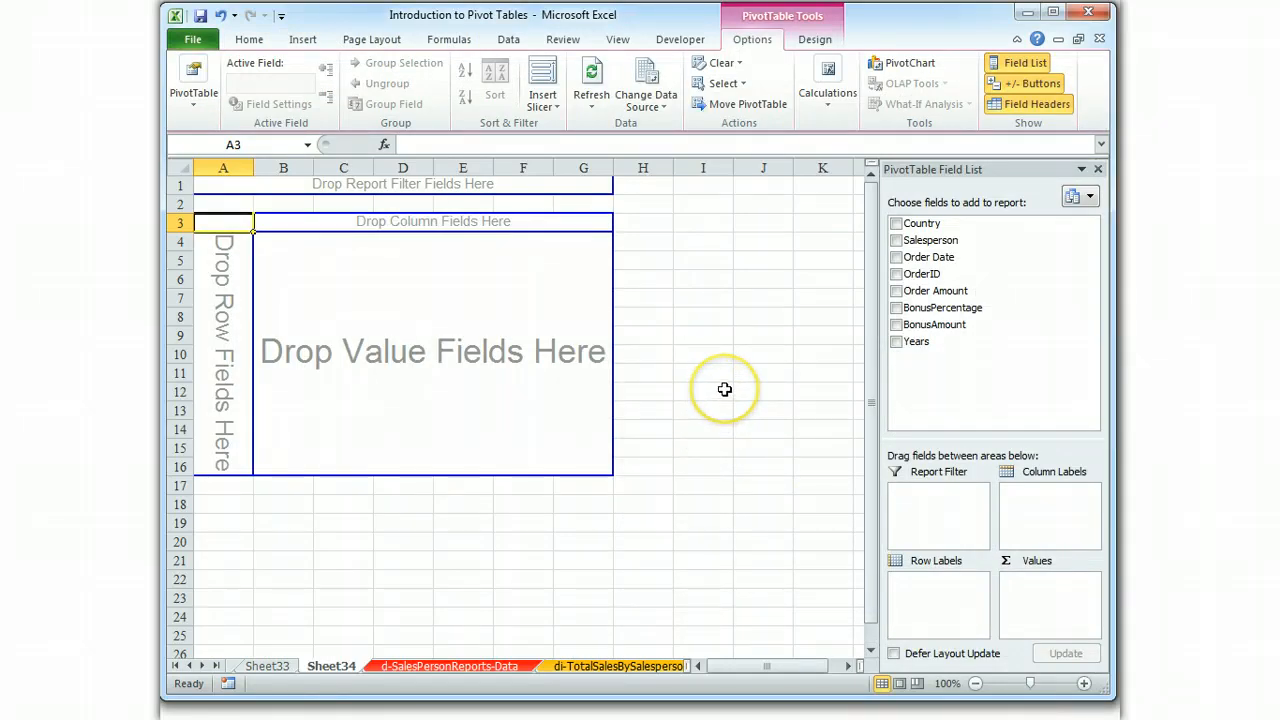
mouse_move(950, 222)
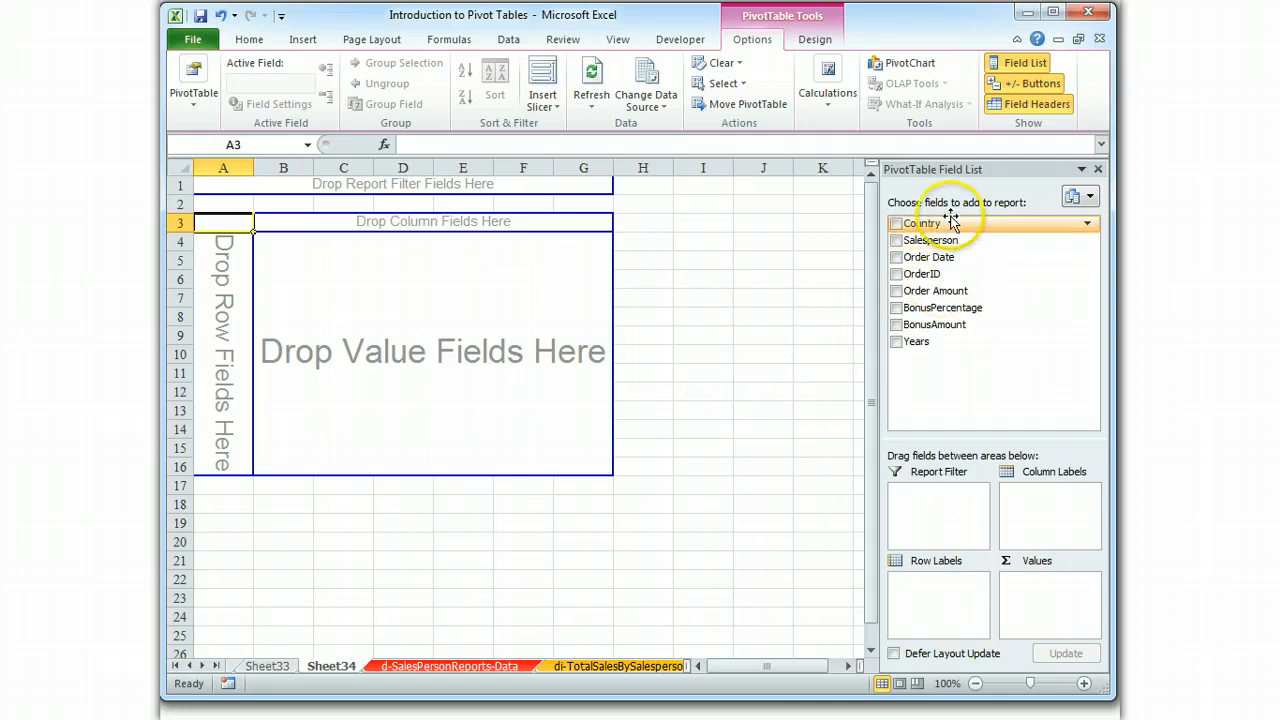
left_click(896, 222)
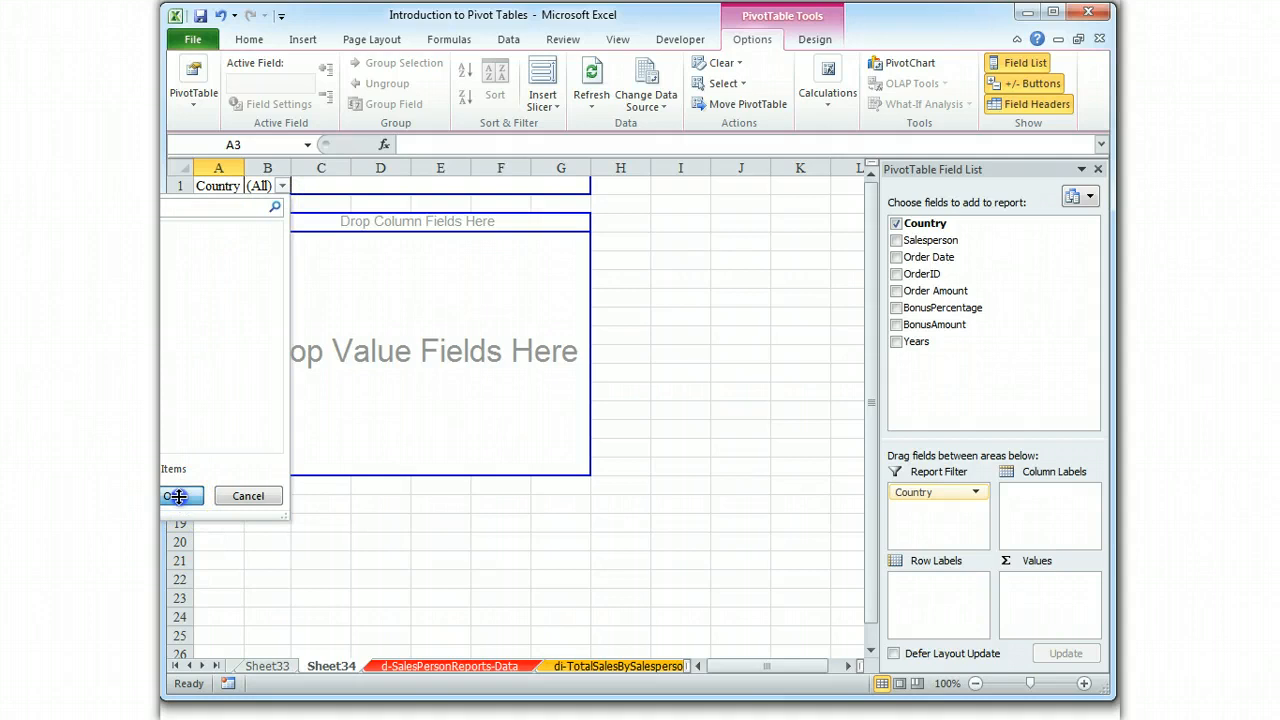
Filter to UK, add Salesperson and Order Date rows with Sum of Order Amount values
left_click(176, 496)
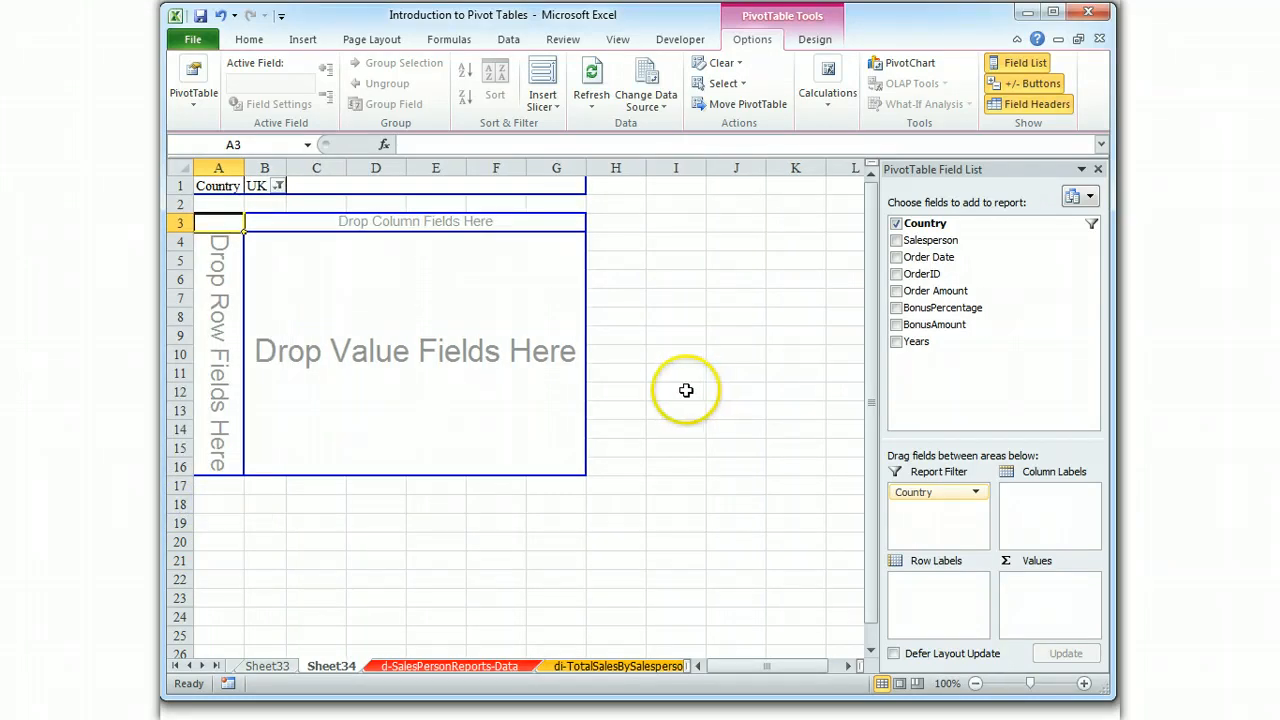
mouse_move(708, 370)
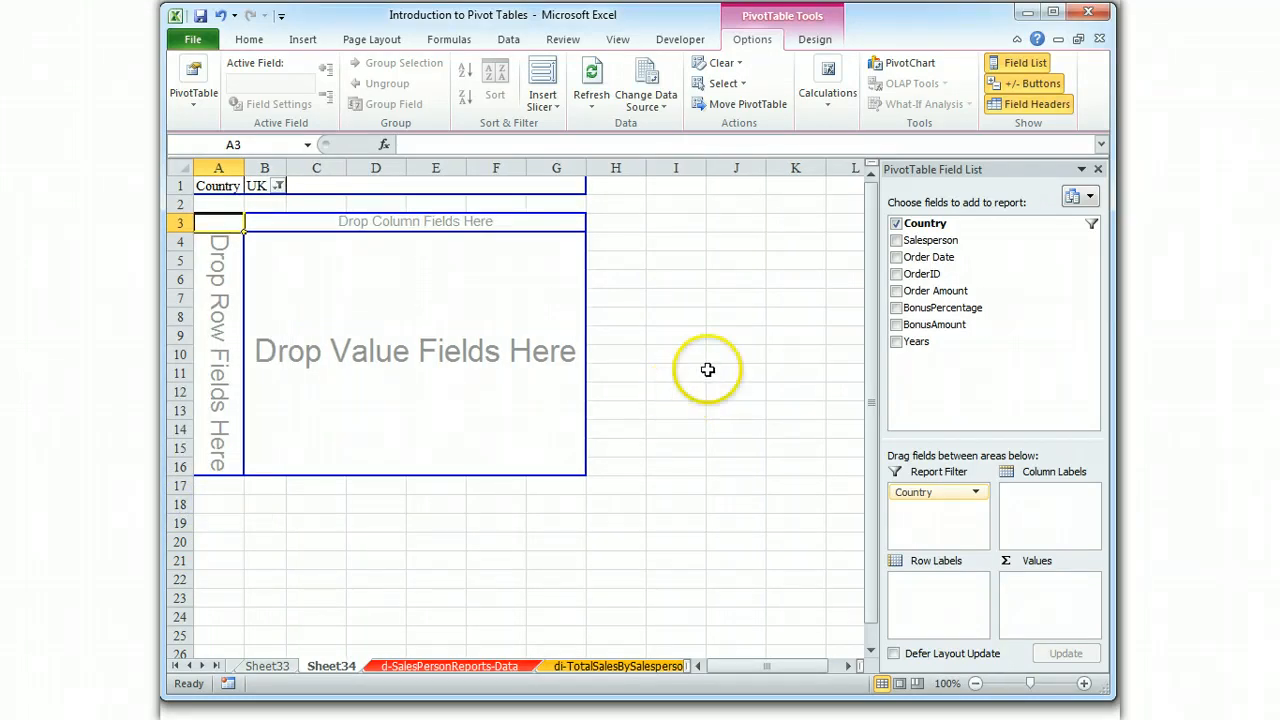
left_click(896, 240)
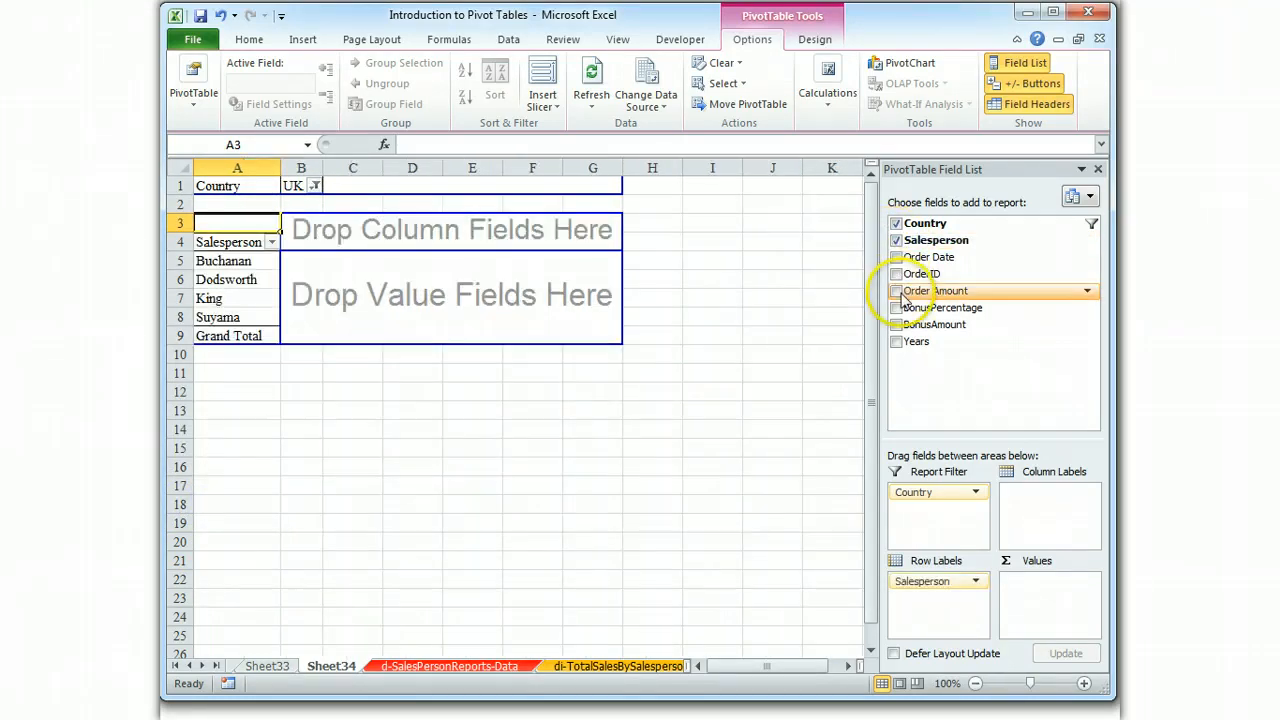
left_click(896, 256)
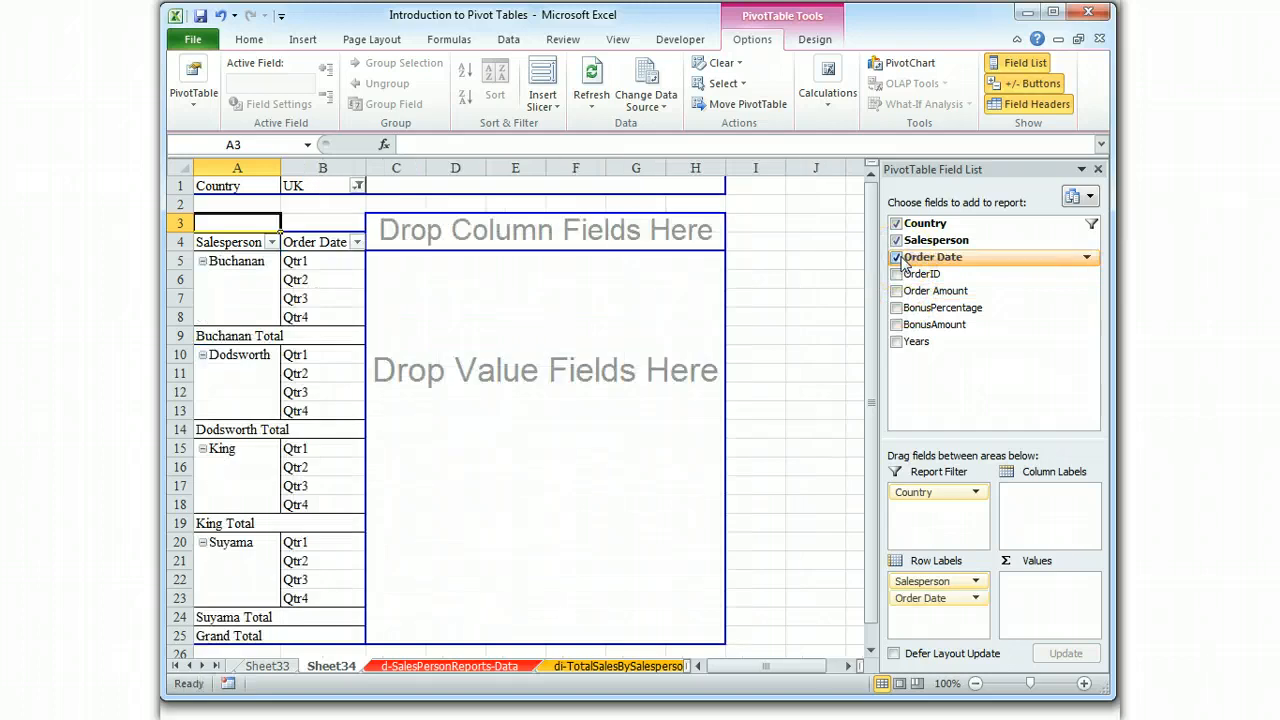
mouse_move(904, 300)
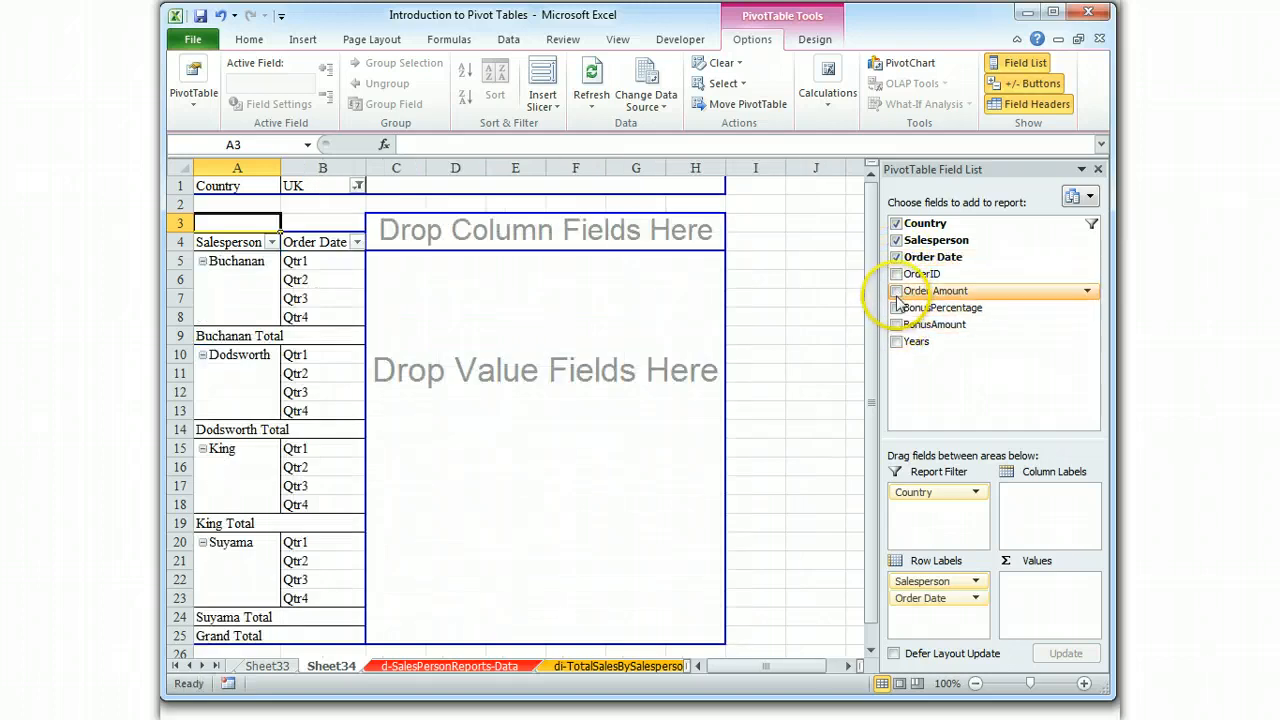
left_click(896, 290)
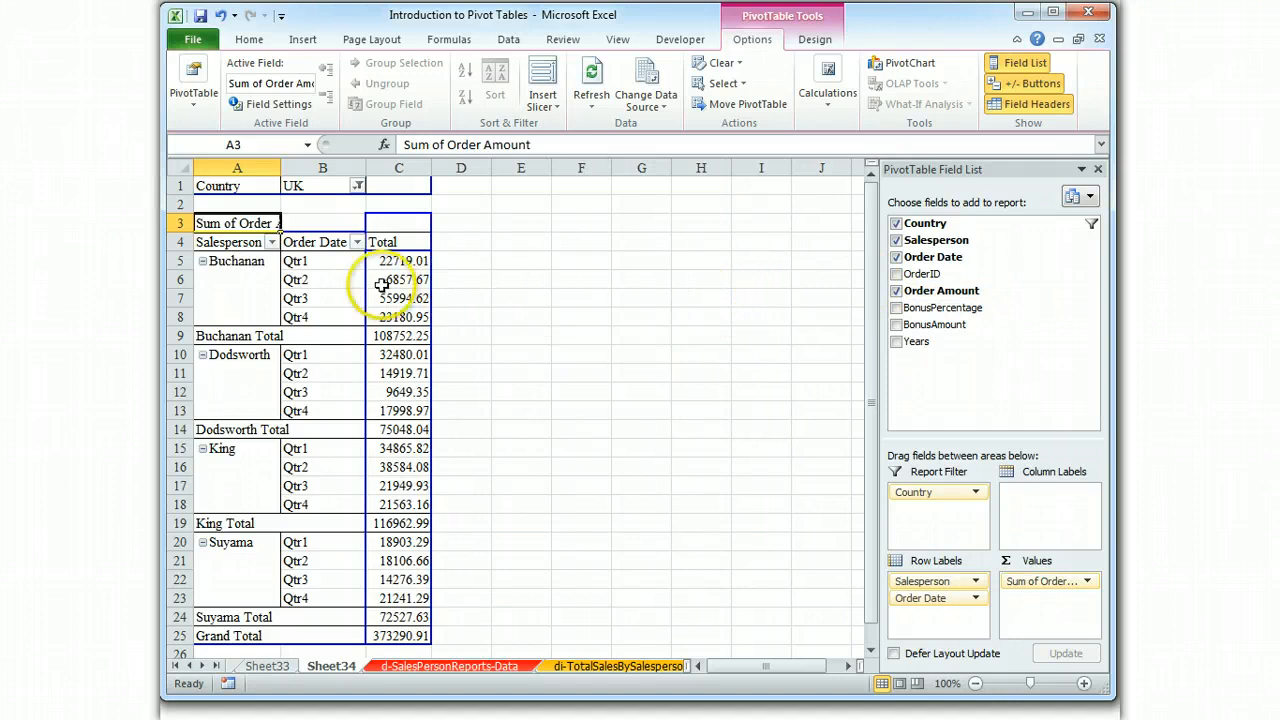
mouse_move(338, 288)
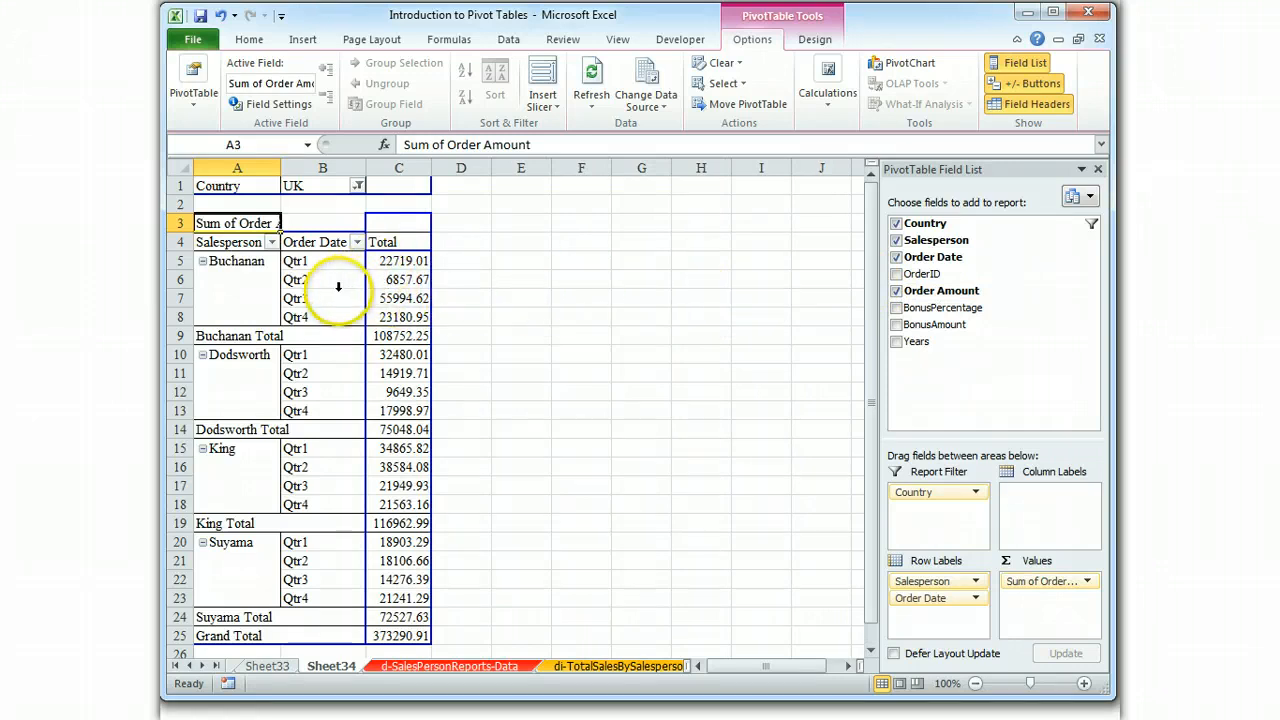
right_click(324, 298)
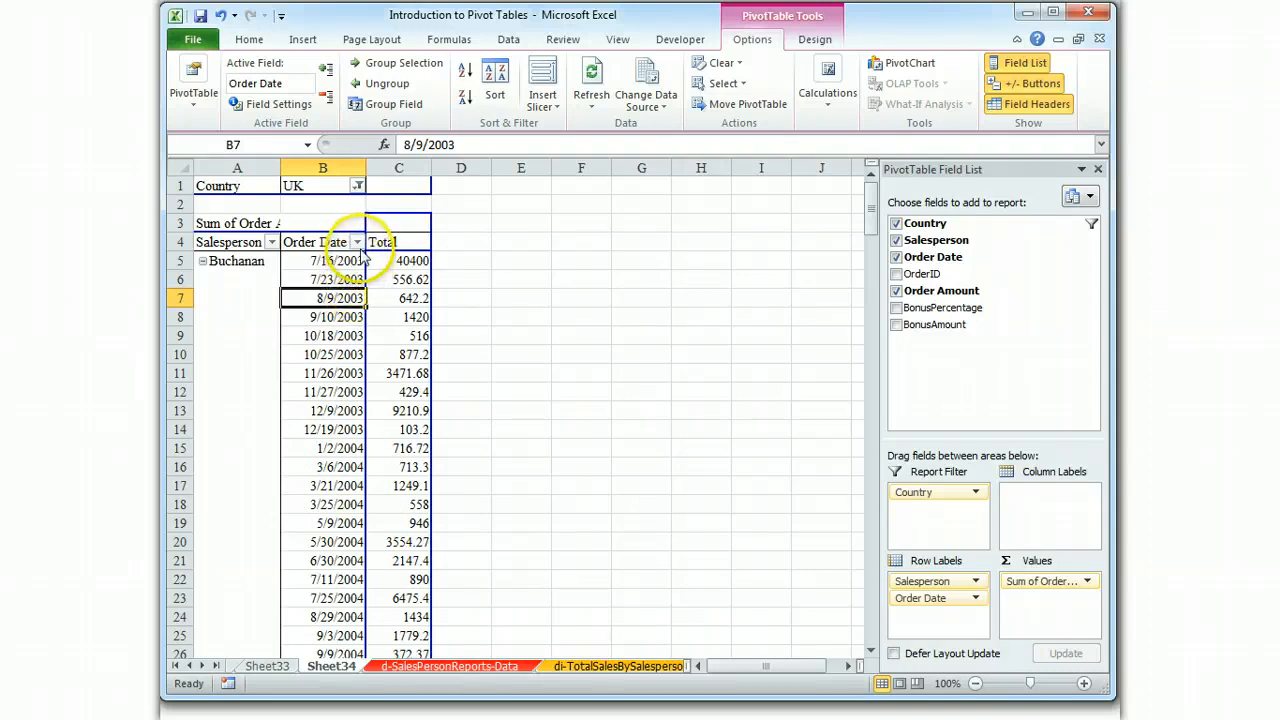
Group the order dates into Years and Quarters under each salesperson
right_click(322, 280)
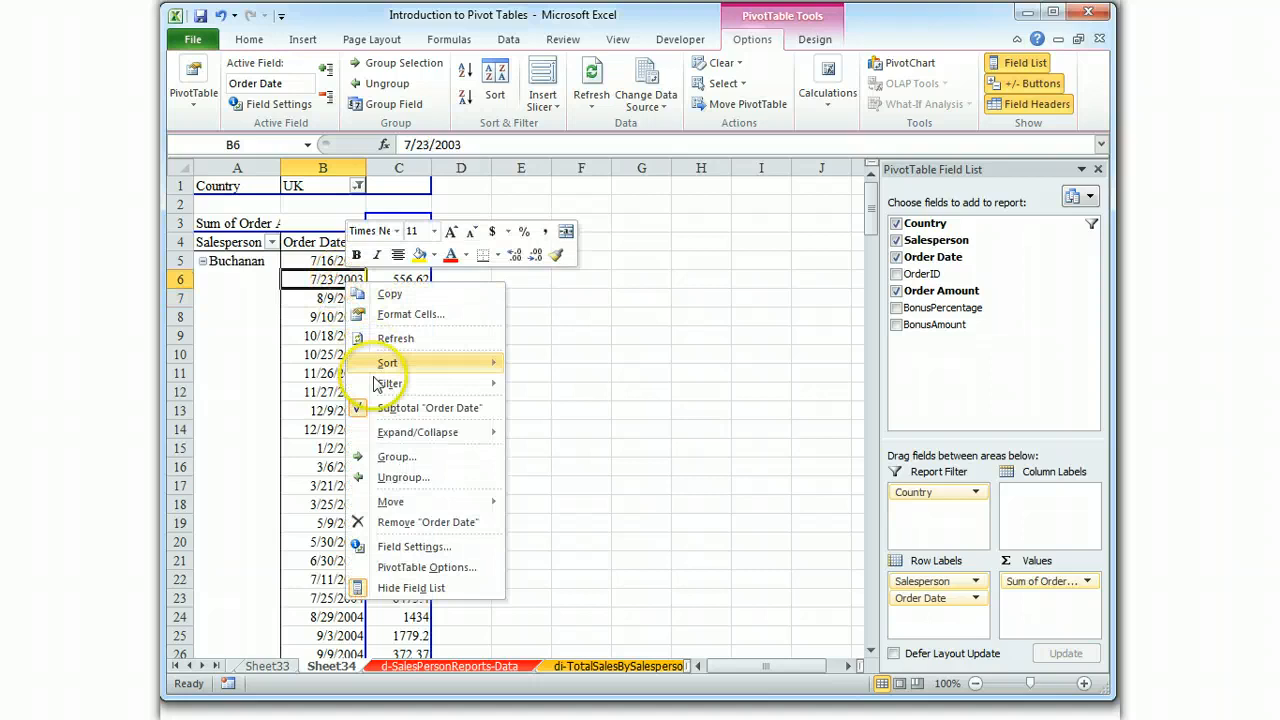
left_click(396, 456)
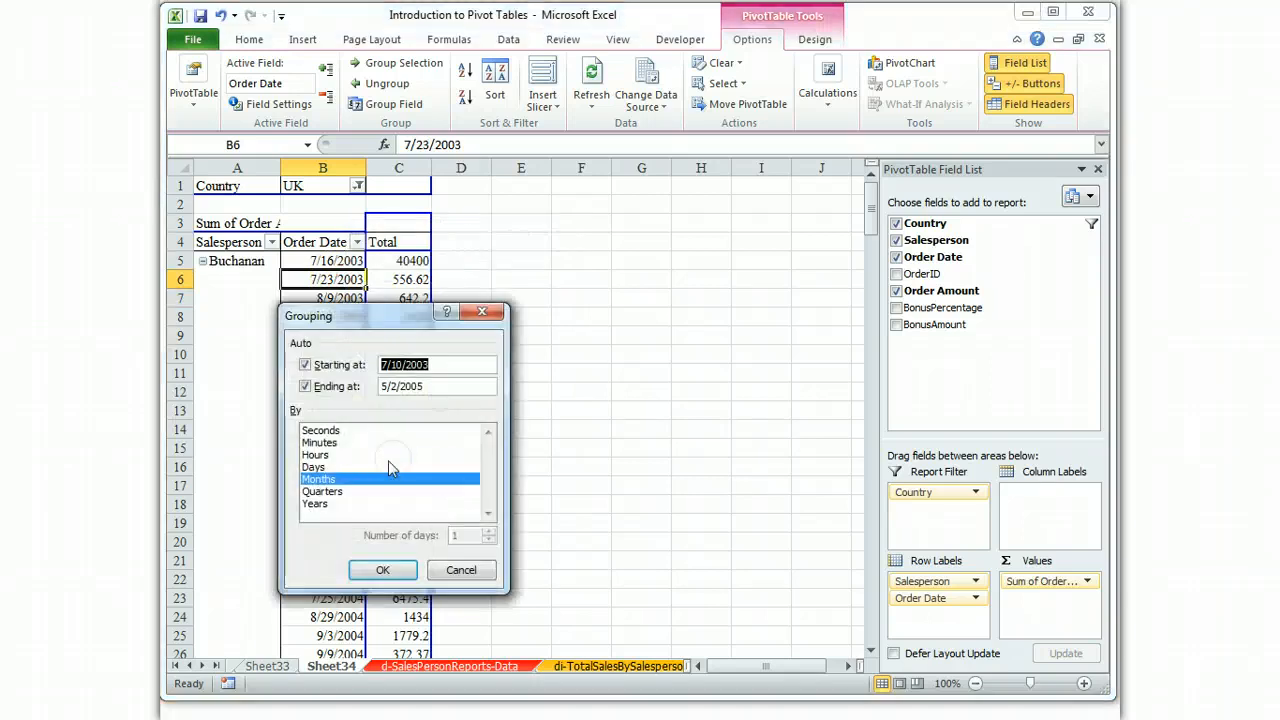
left_click(322, 492)
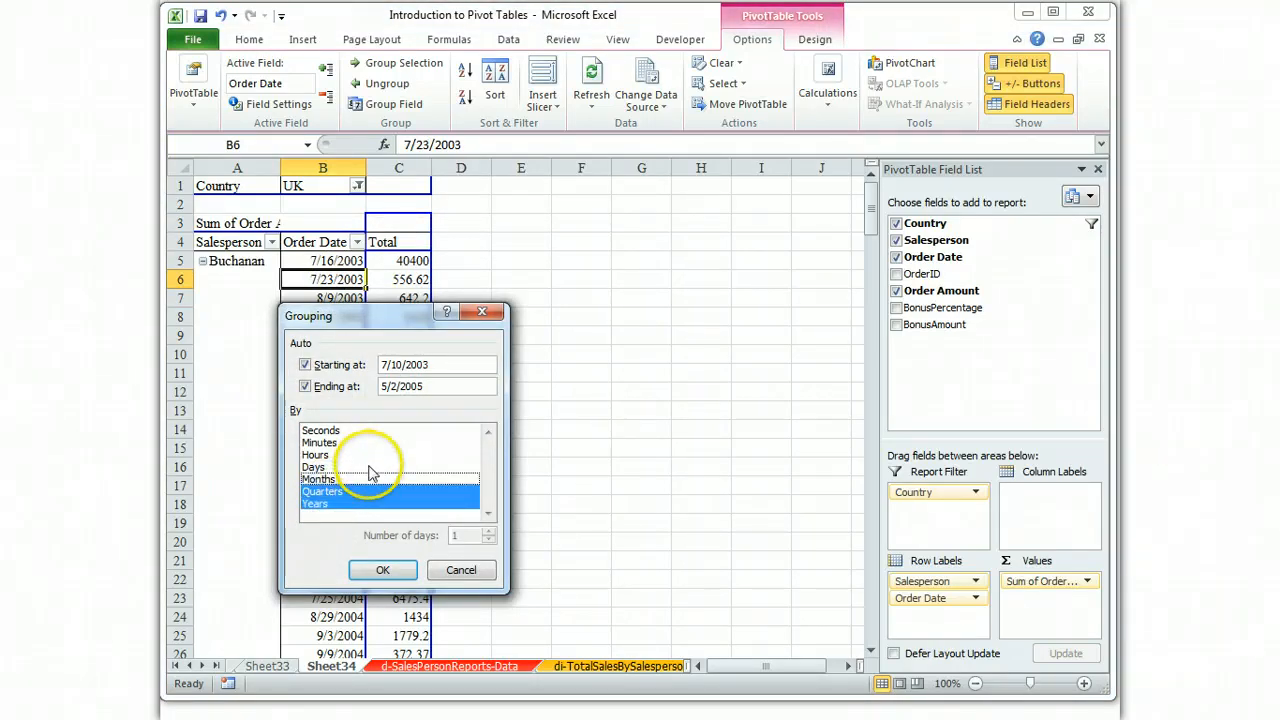
mouse_move(448, 376)
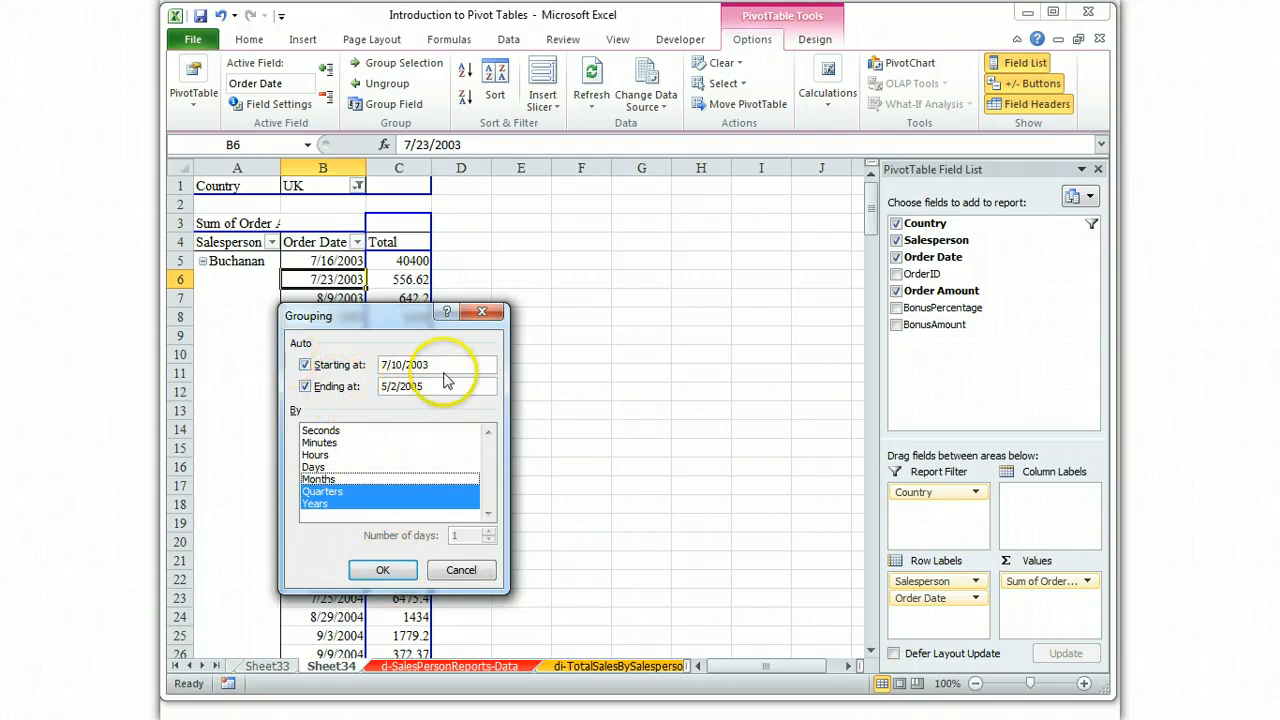
left_click(382, 570)
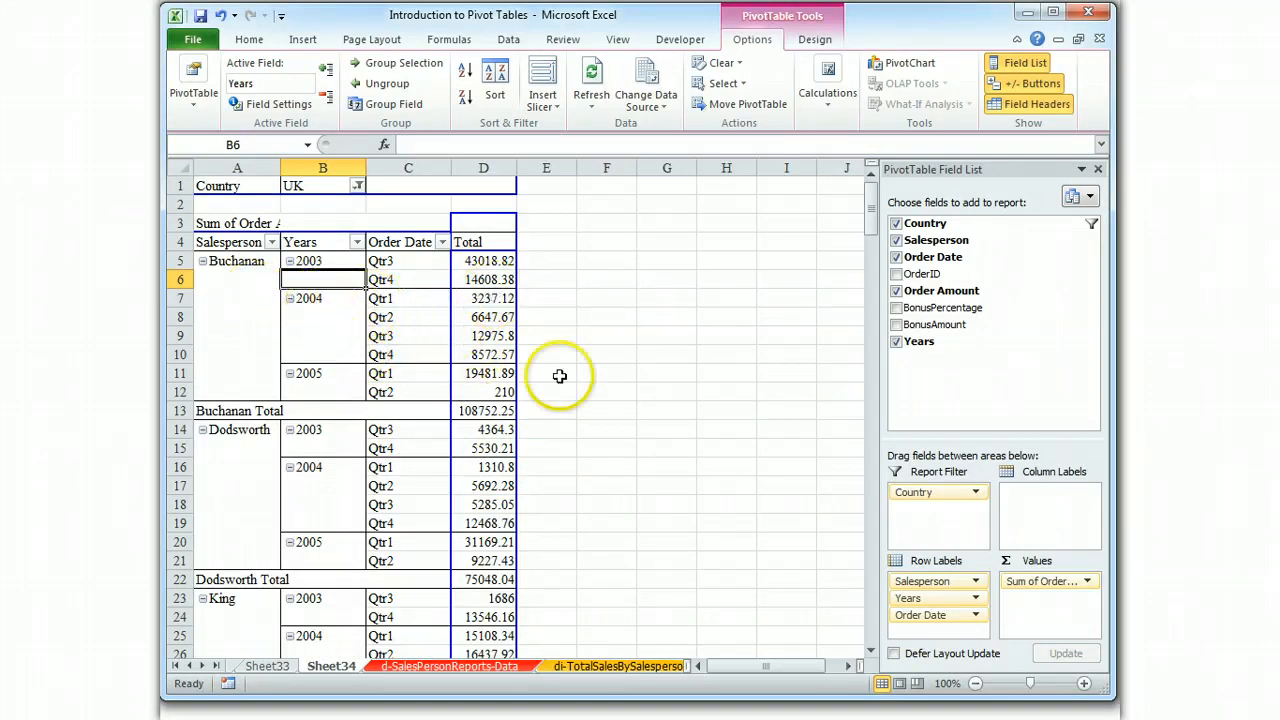
Format the order totals as Number with thousands separator and widen the columns
left_click(1084, 580)
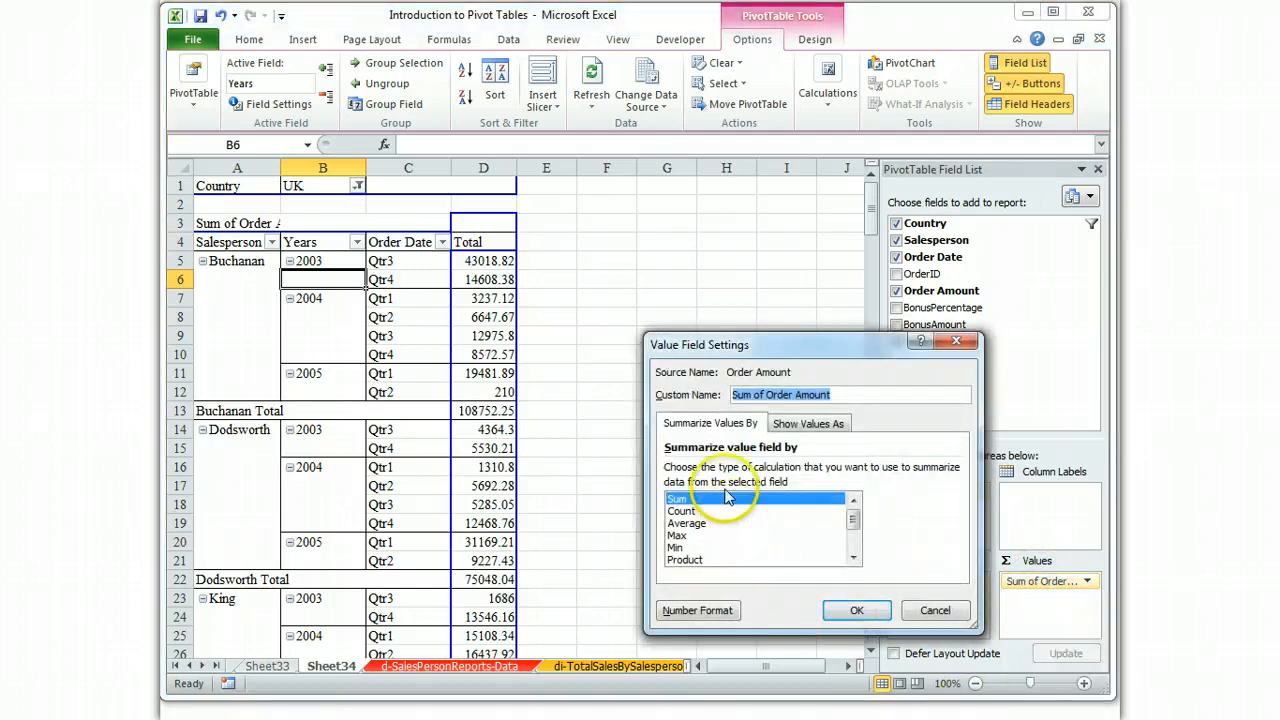
left_click(696, 610)
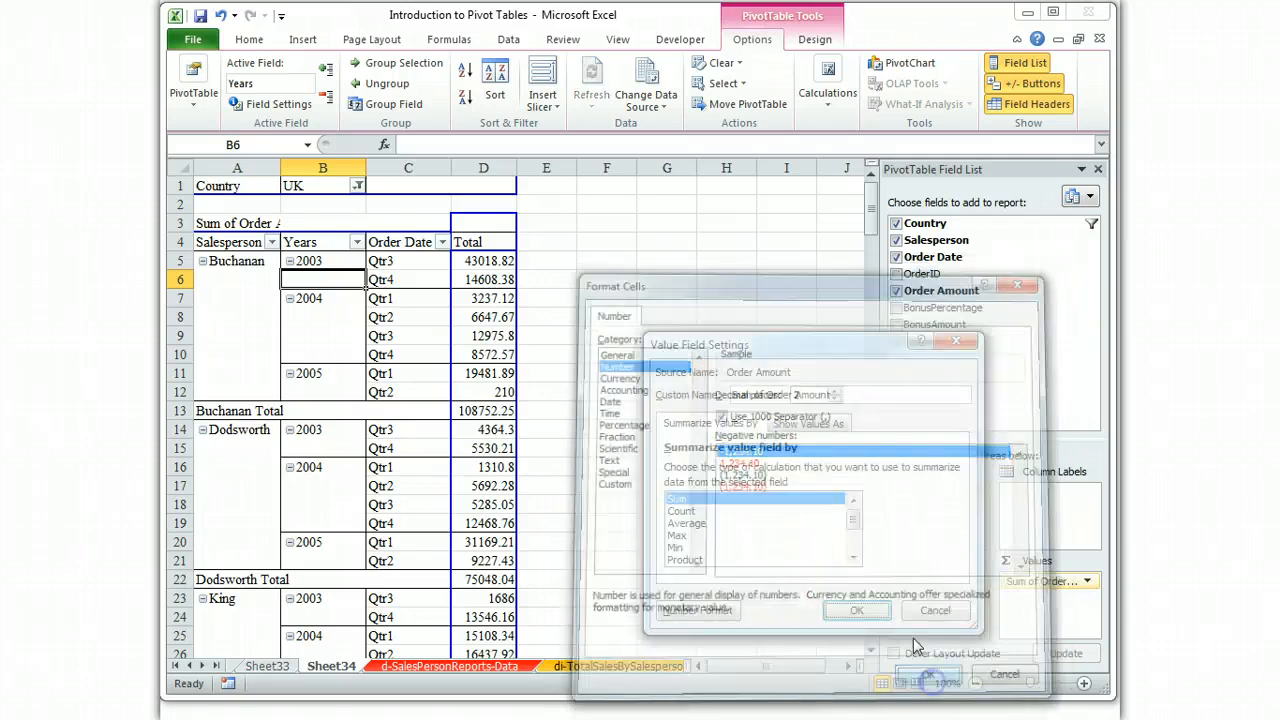
left_click(856, 610)
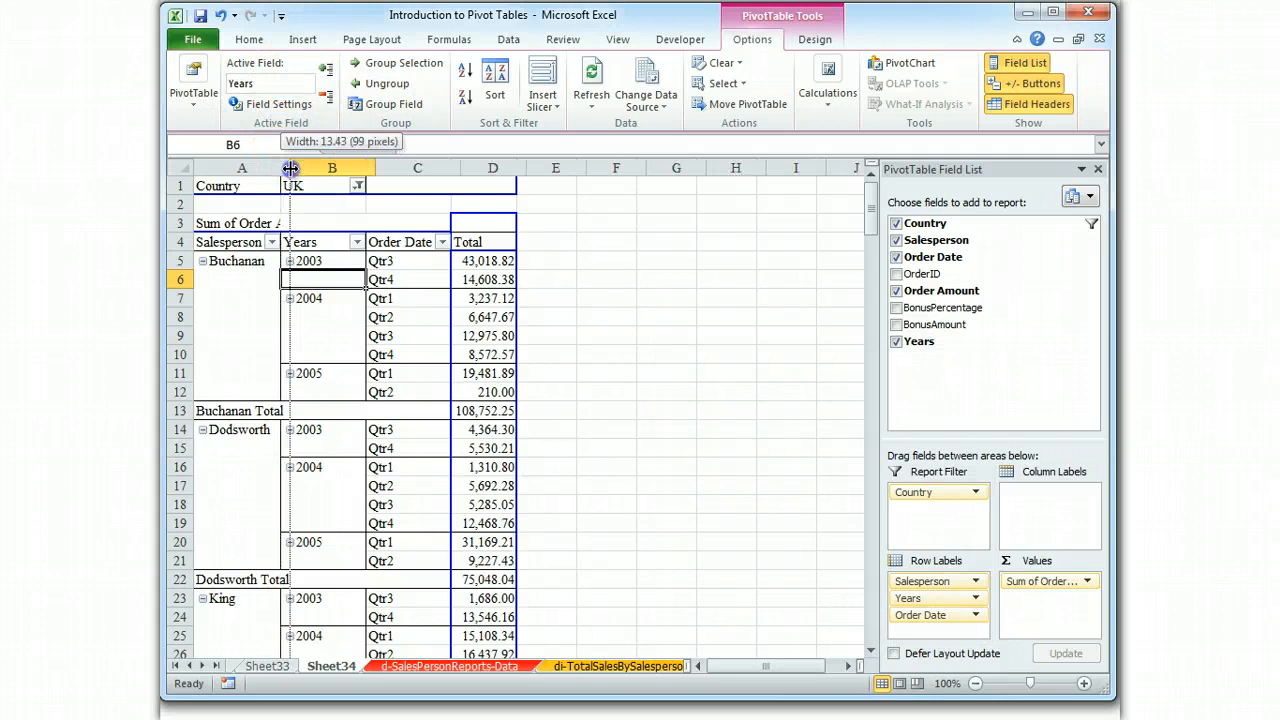
left_click_drag(290, 168, 336, 168)
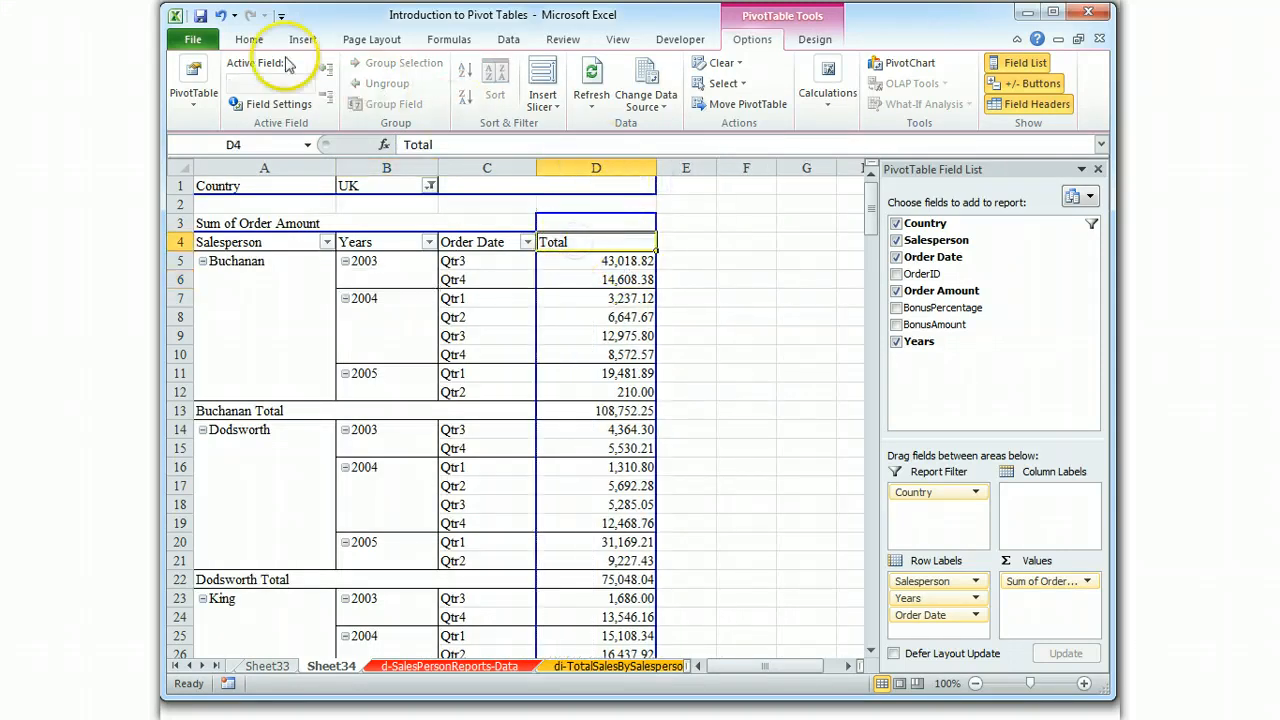
Apply a dark blue banded PivotTable style with white header text
left_click(248, 40)
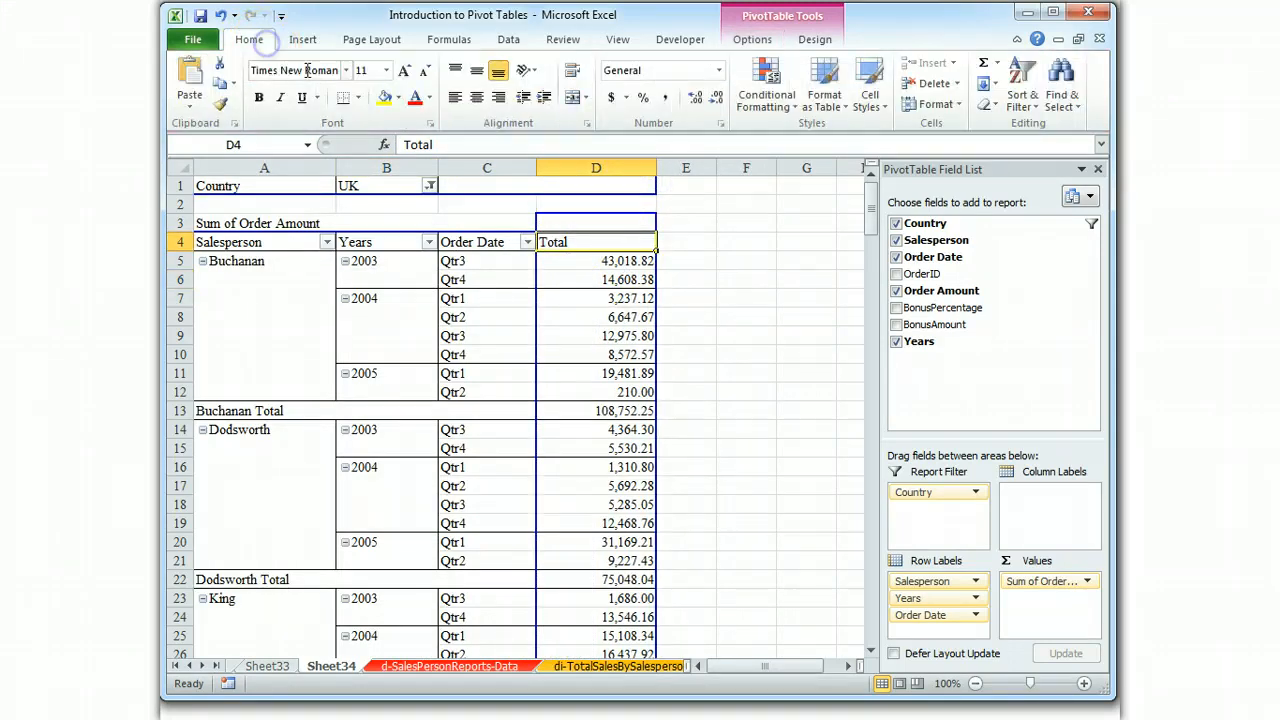
left_click(824, 84)
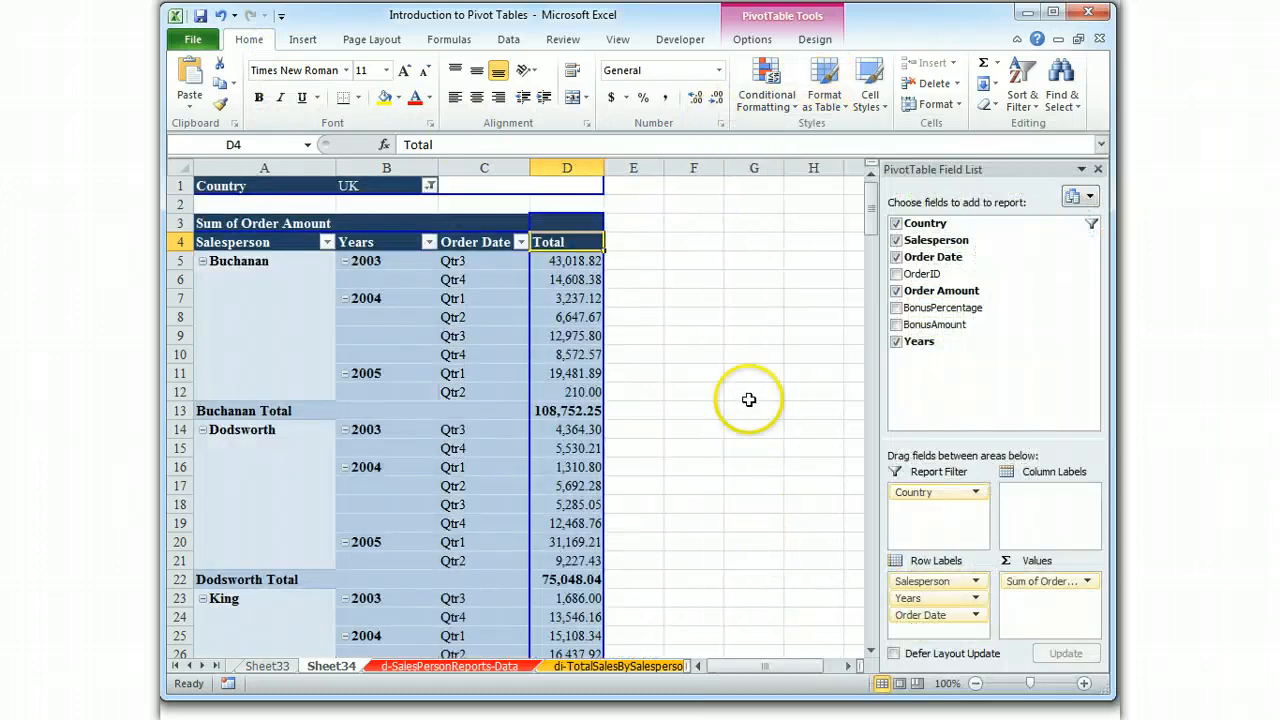
mouse_move(744, 350)
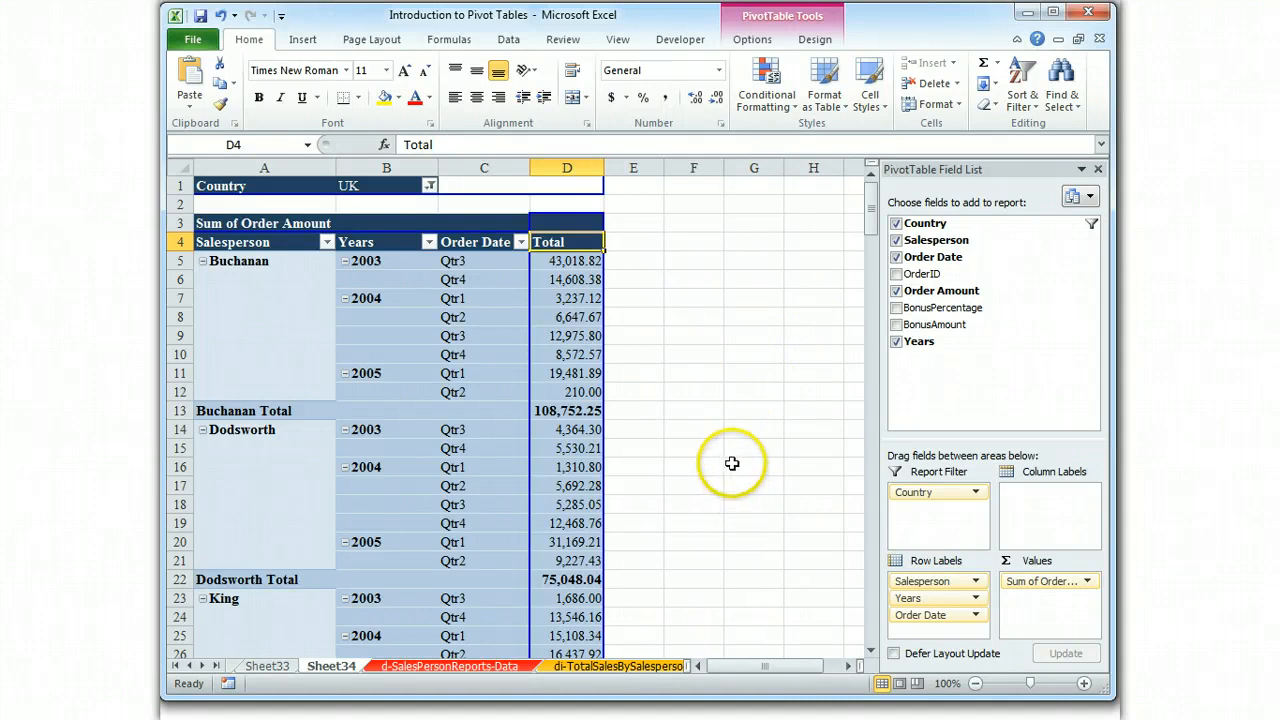
mouse_move(730, 442)
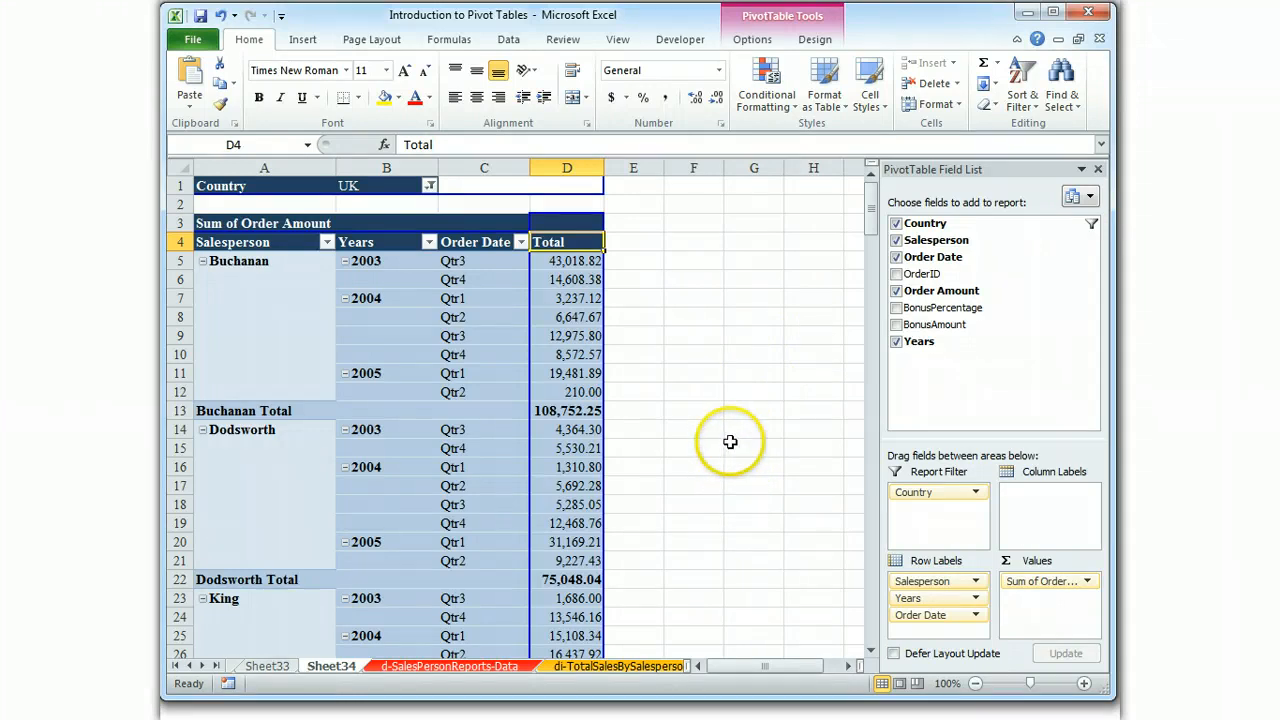
mouse_move(732, 436)
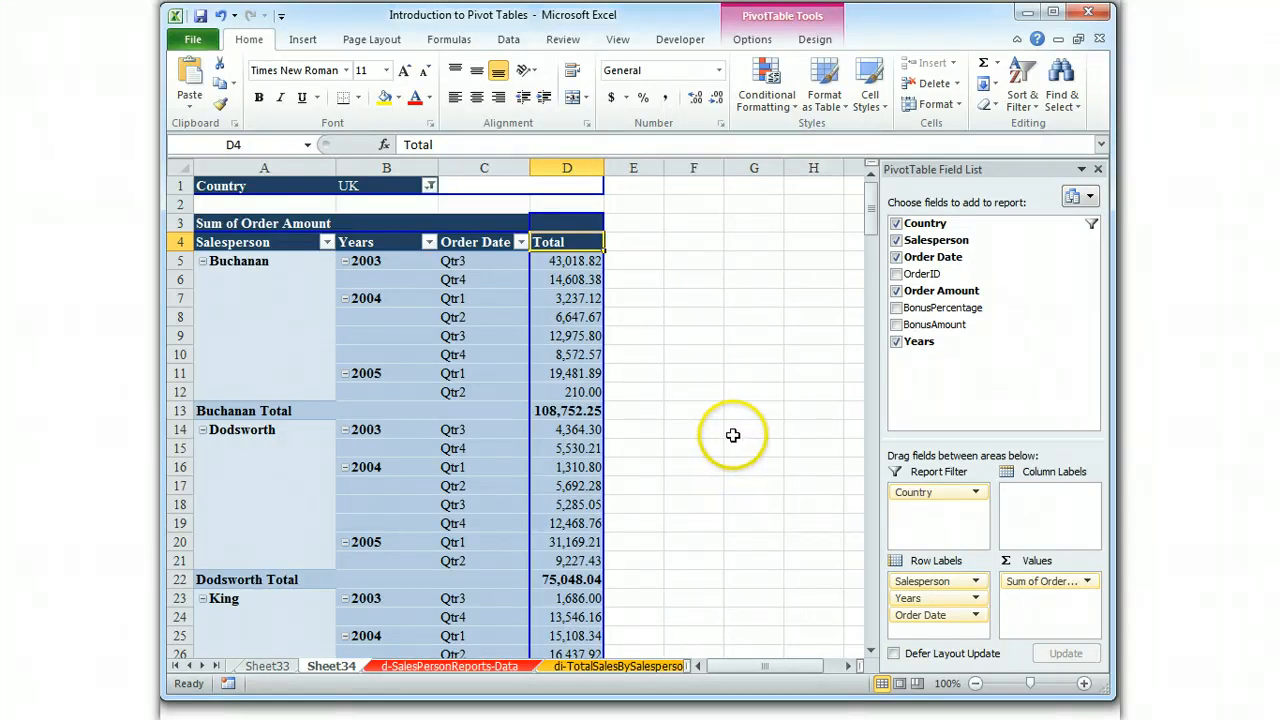
mouse_move(440, 348)
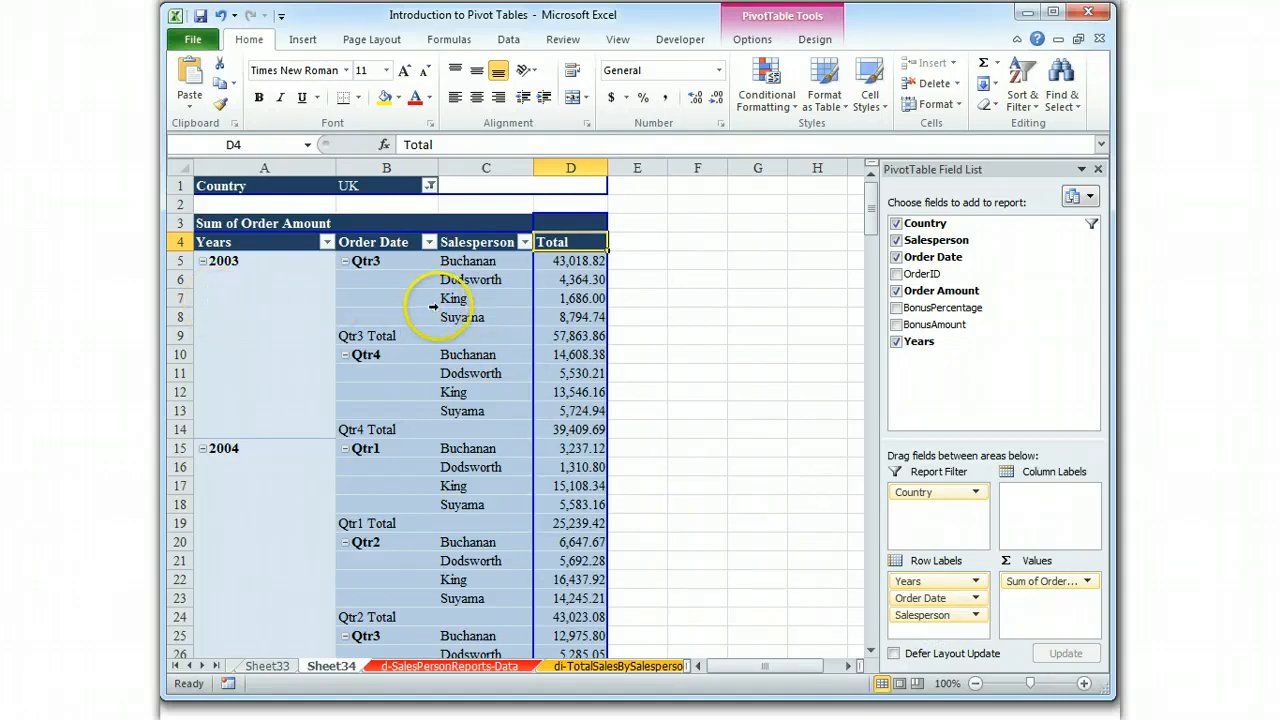
mouse_move(672, 420)
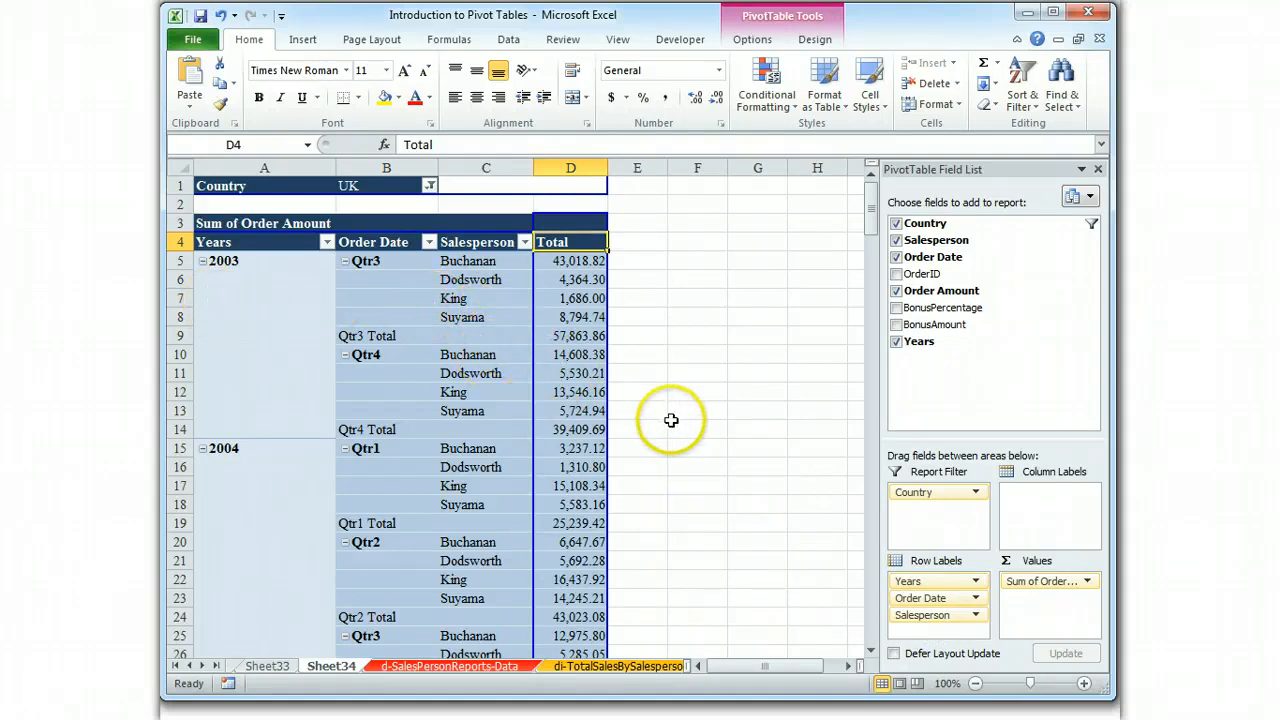
mouse_move(552, 392)
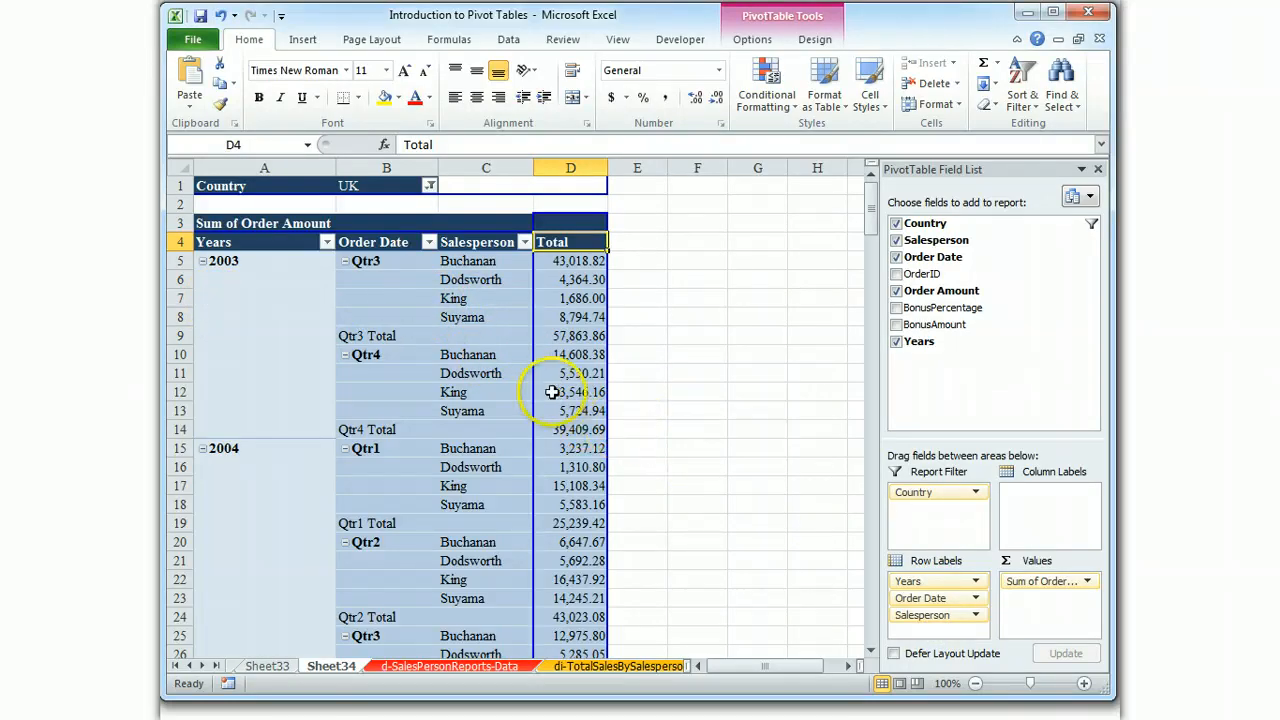